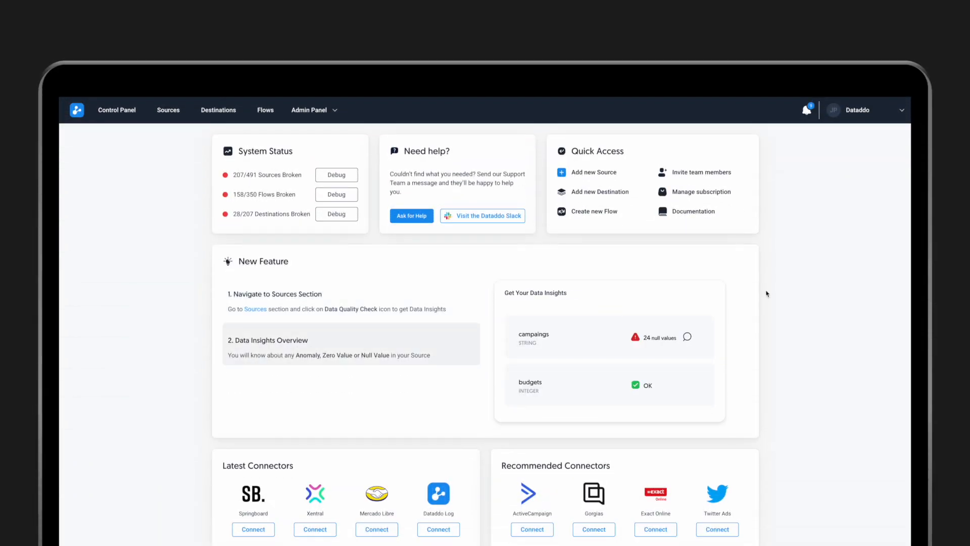
pyautogui.moveTo(809, 221)
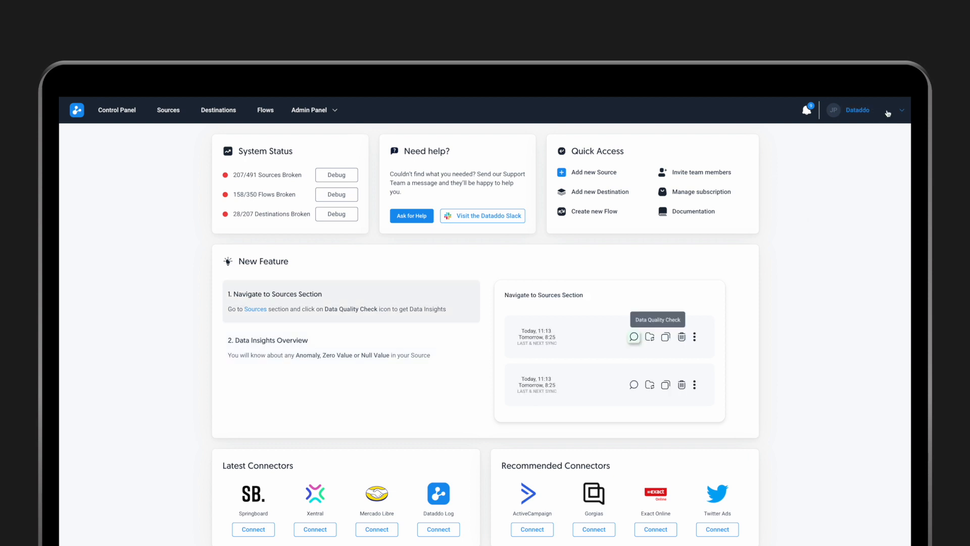
# Go to Account Details from the account menu at the top right.
pyautogui.click(893, 110)
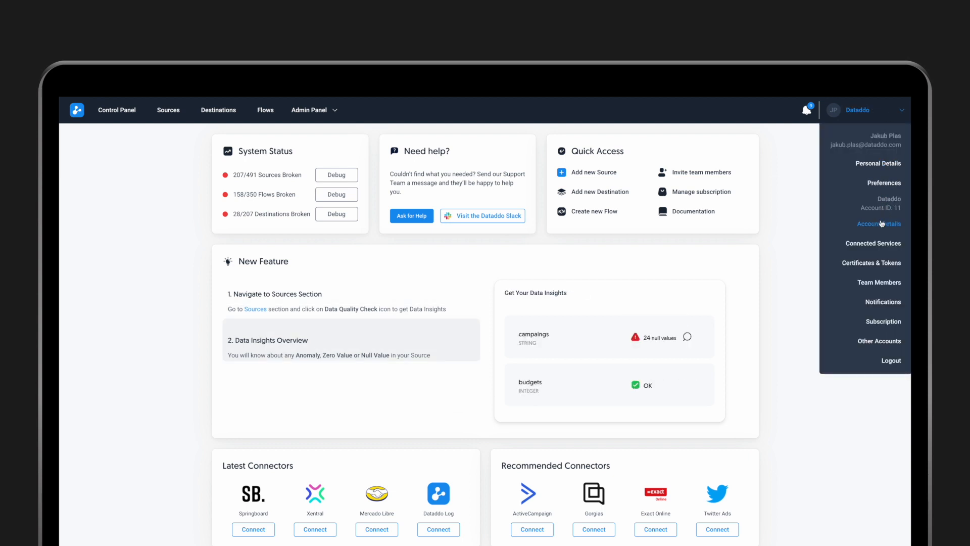
pyautogui.click(878, 223)
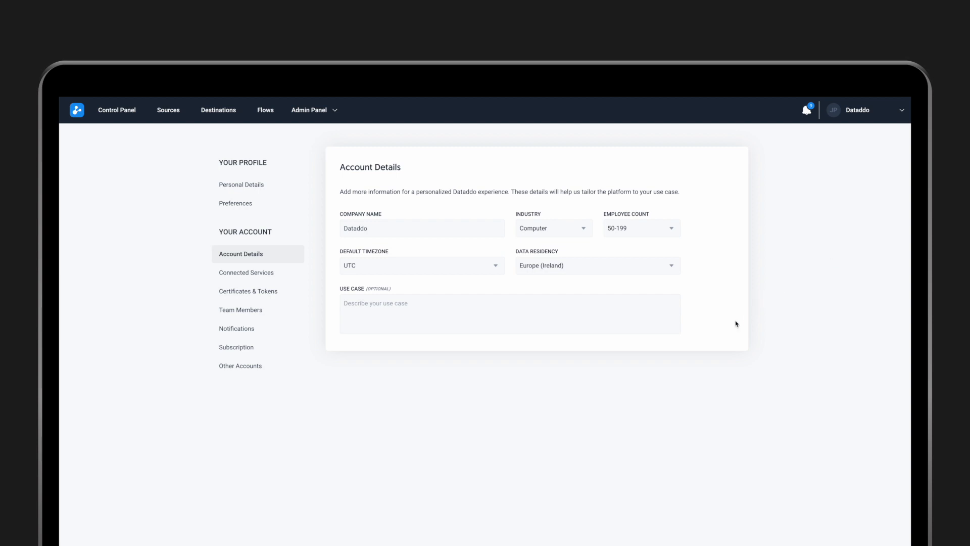
pyautogui.moveTo(608, 283)
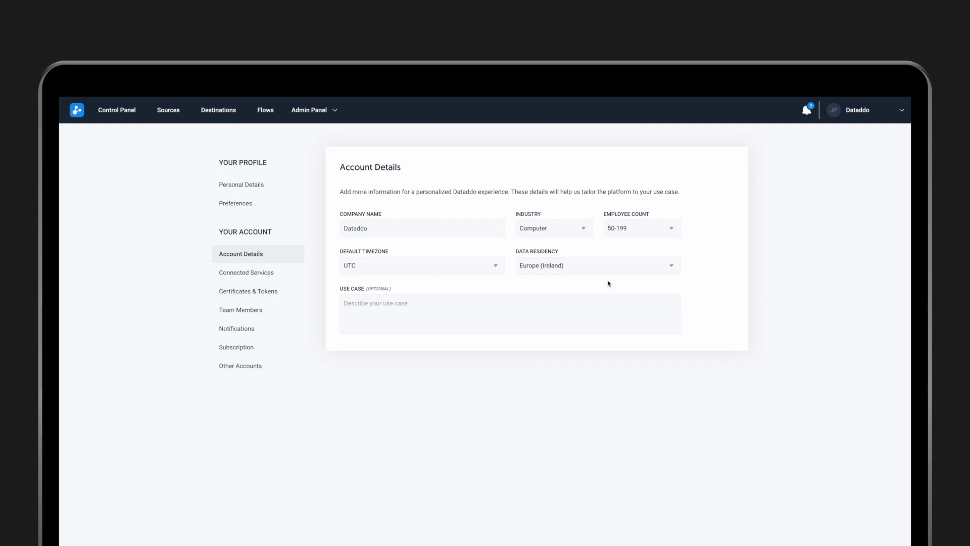
pyautogui.moveTo(567, 243)
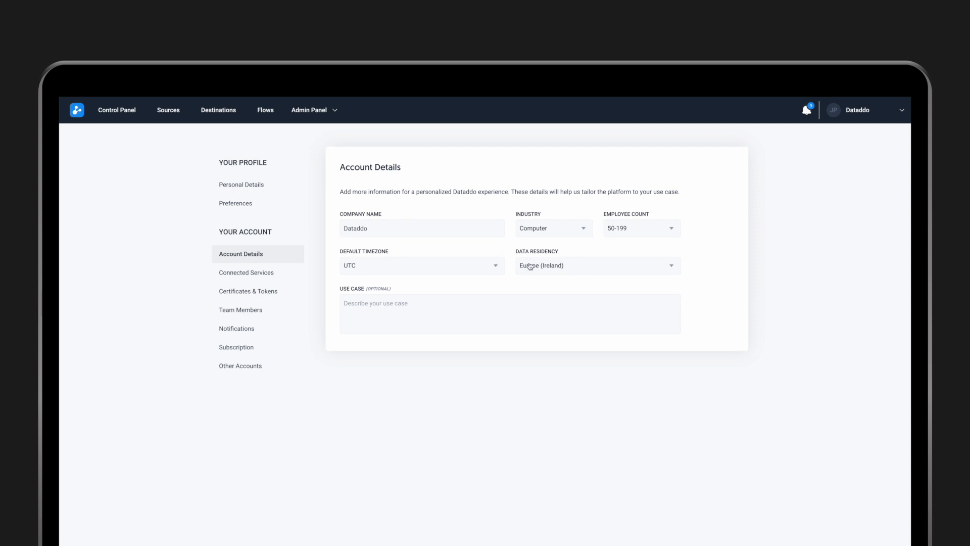
pyautogui.moveTo(633, 270)
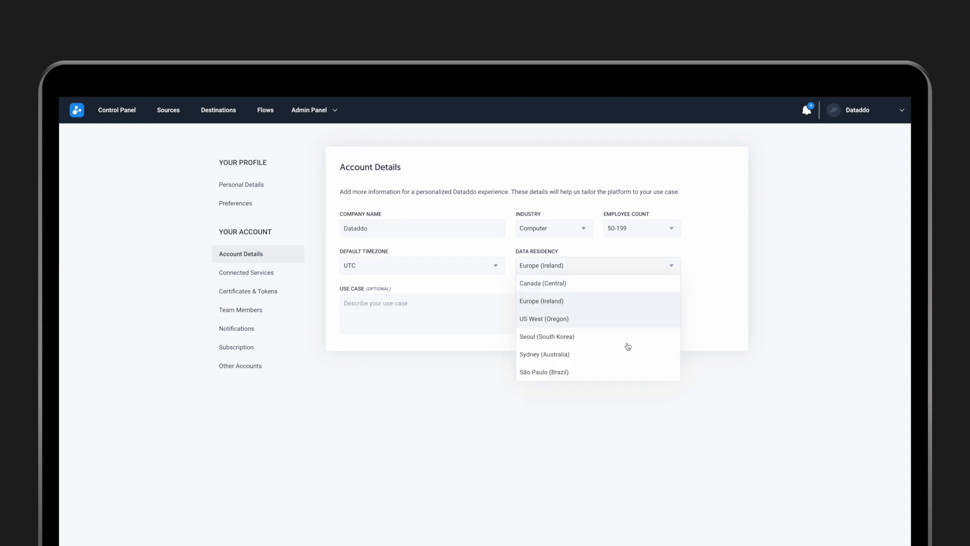
pyautogui.moveTo(627, 320)
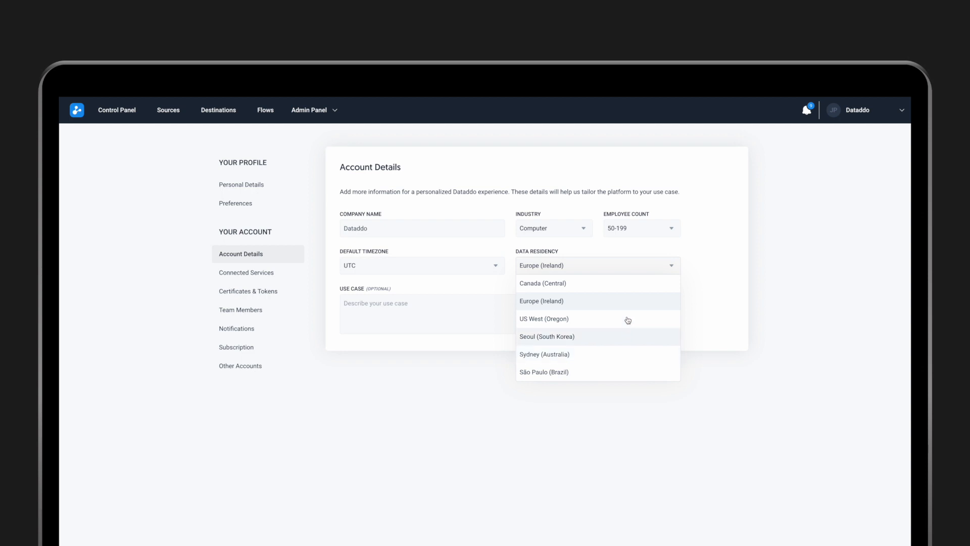
pyautogui.moveTo(676, 275)
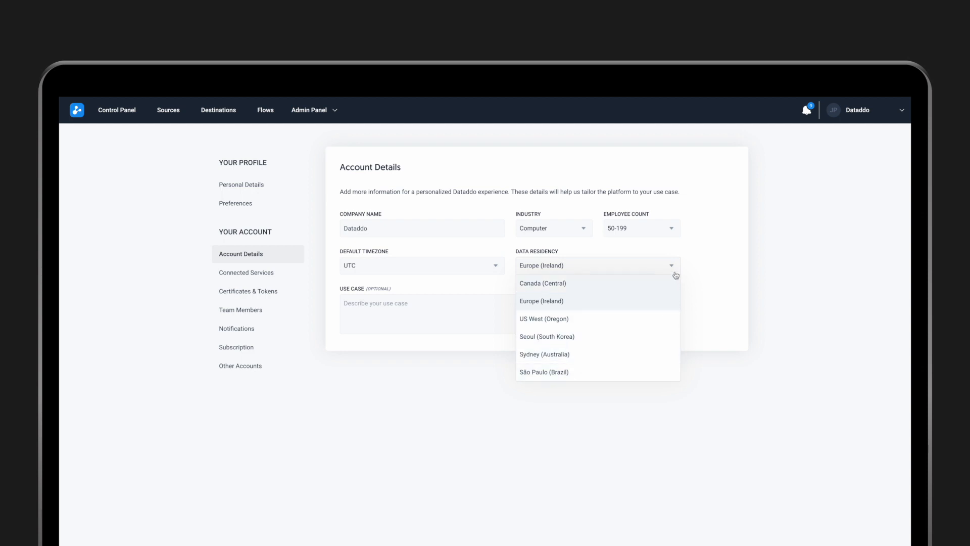